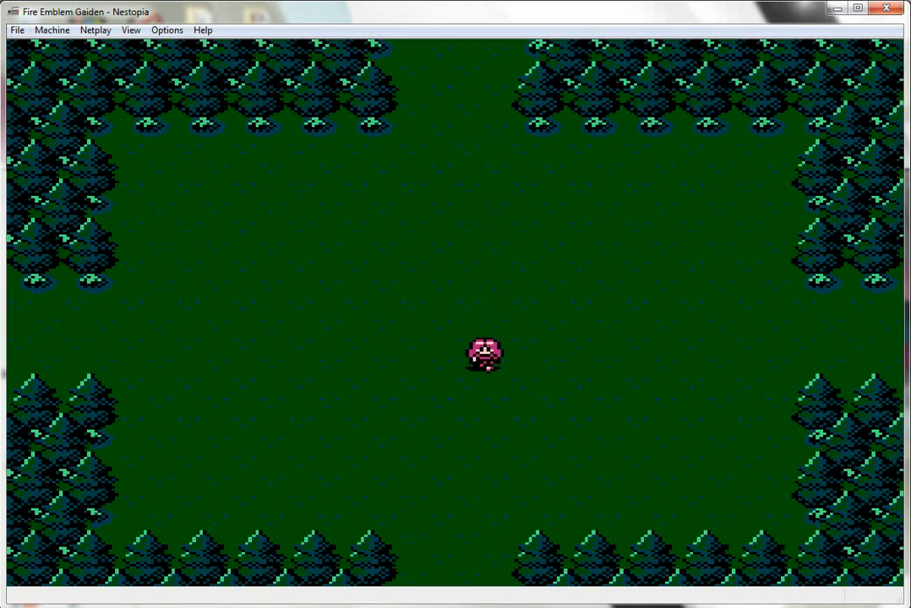
Walk Celica up through the shrine entrance to stand before the stone tablet.
key("Up")
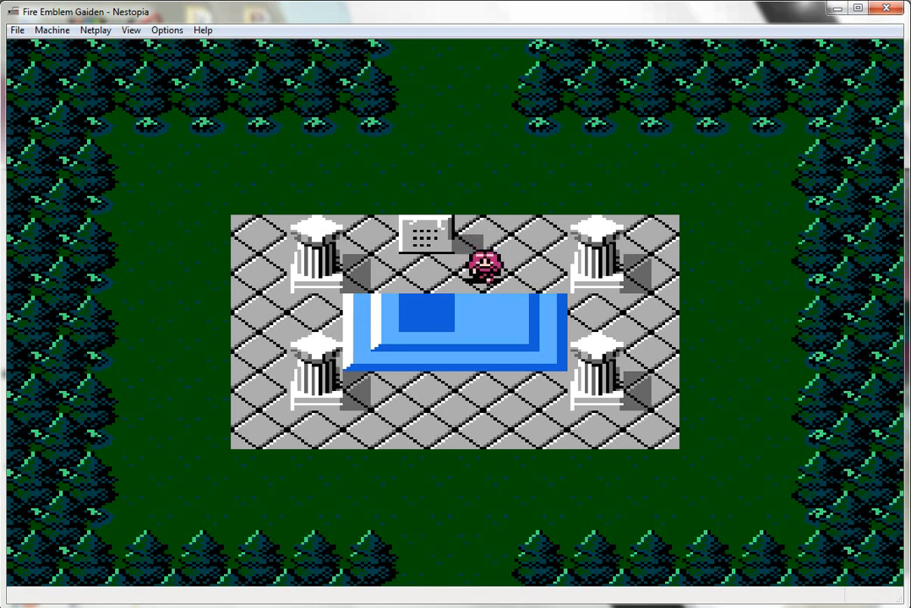
key("Up")
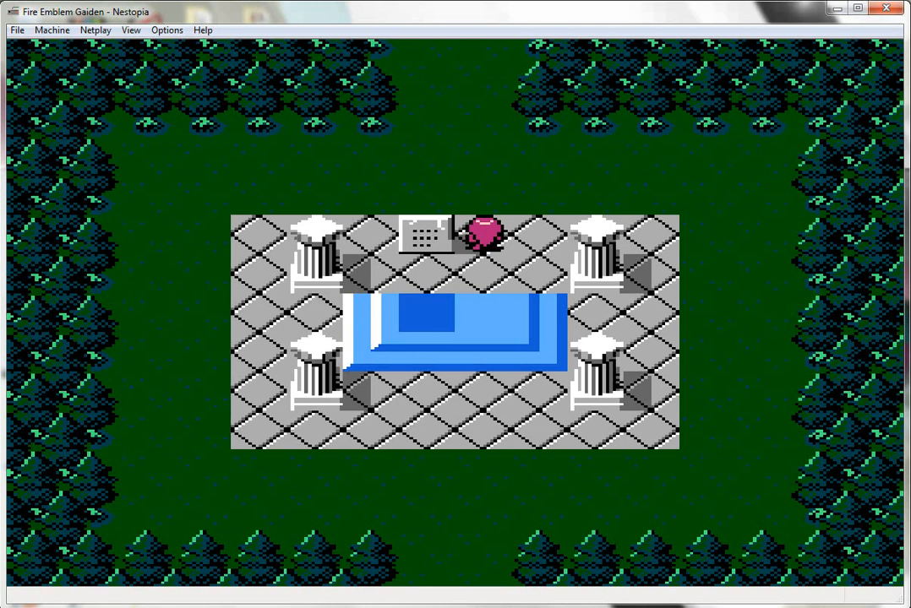
key("up")
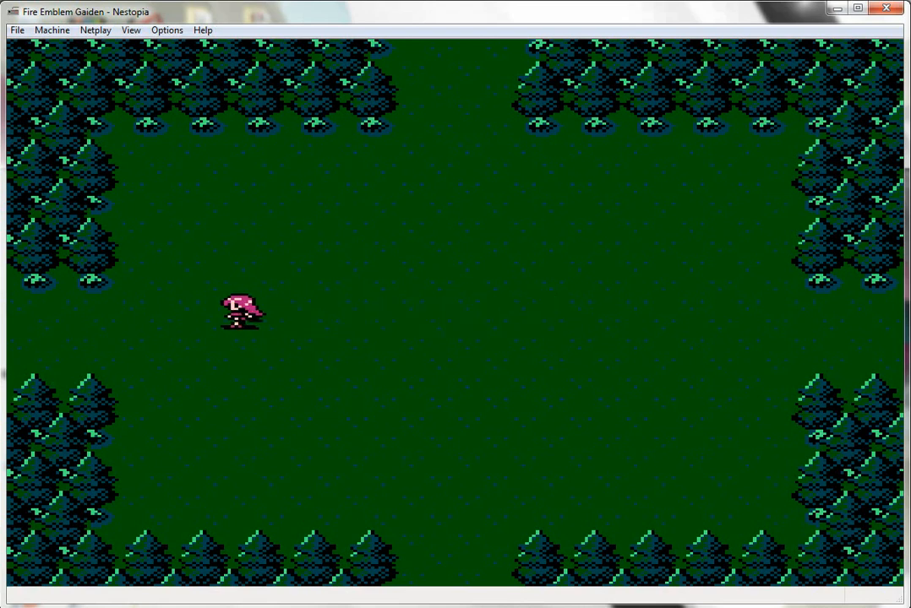
Step Celica down onto the blue shrine pool to trigger a battle against pink monsters.
key("Return")
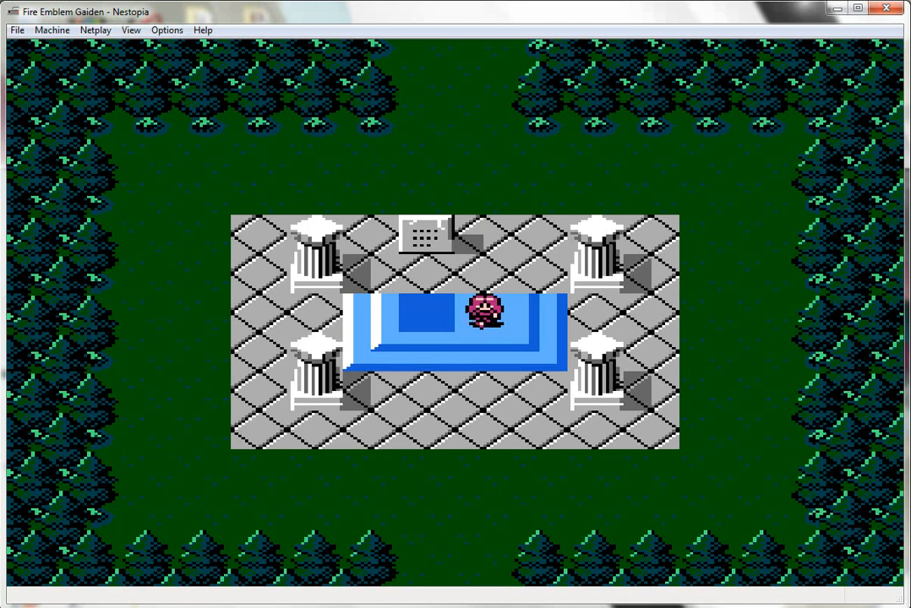
key("Down")
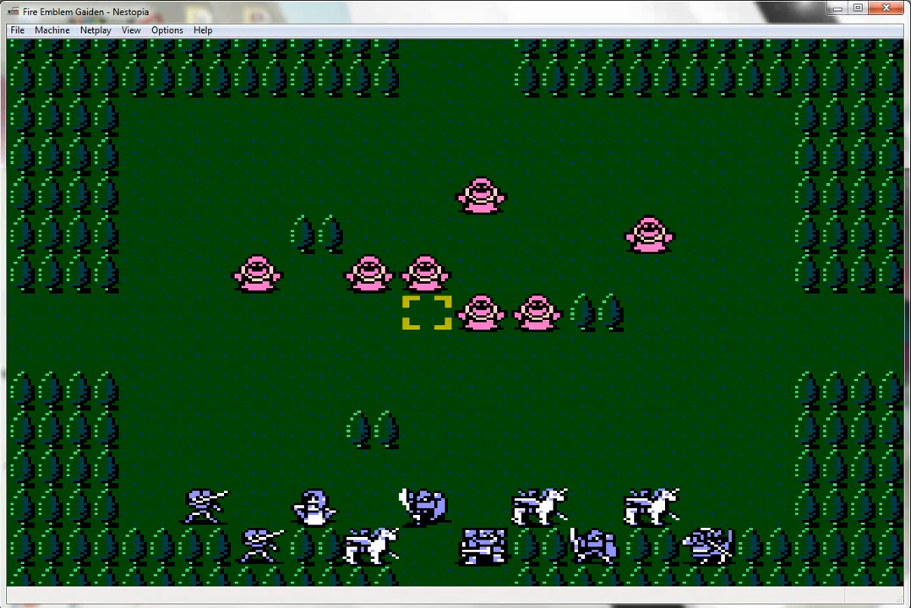
key("Return")
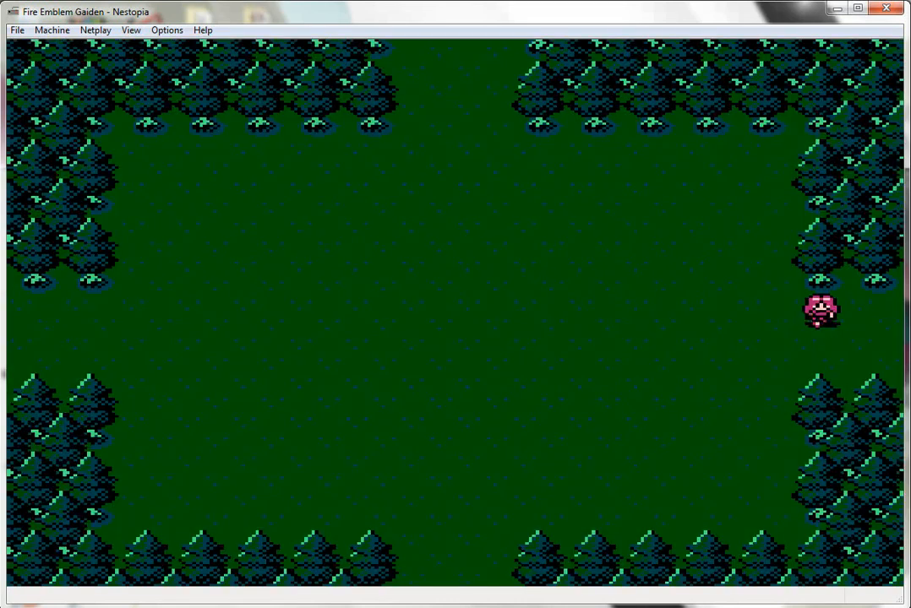
Walk Celica left across the clearing, then up, hunting for a random encounter.
key("Left")
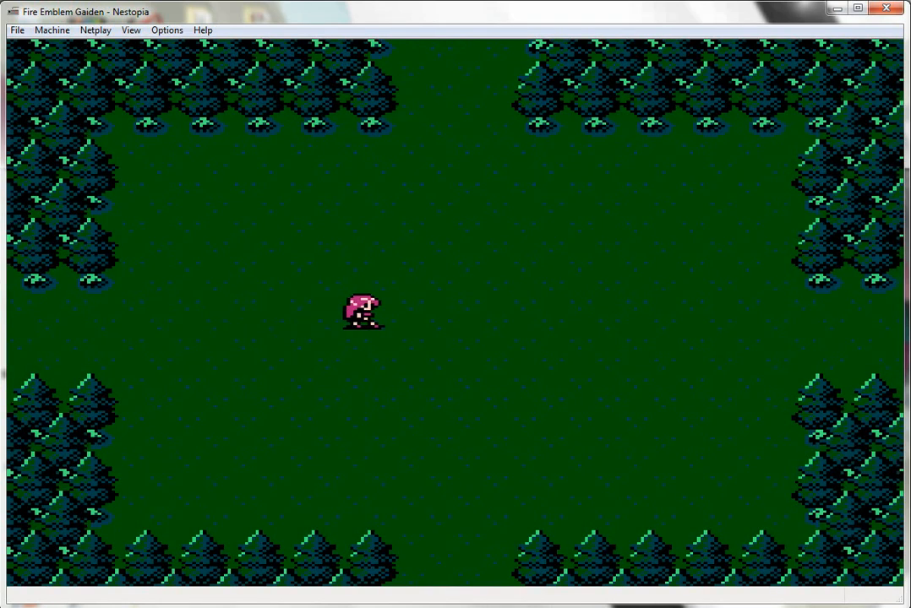
key("Left")
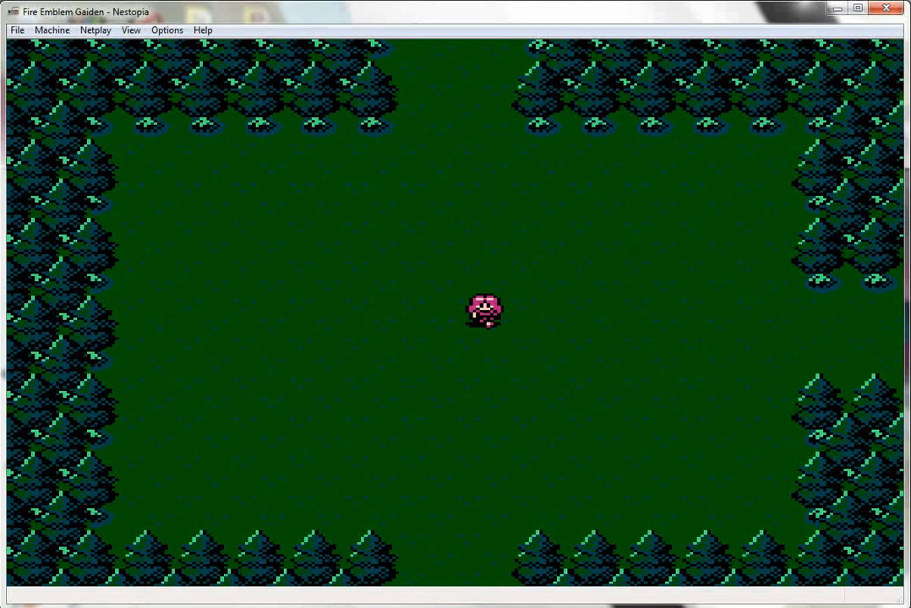
key("up")
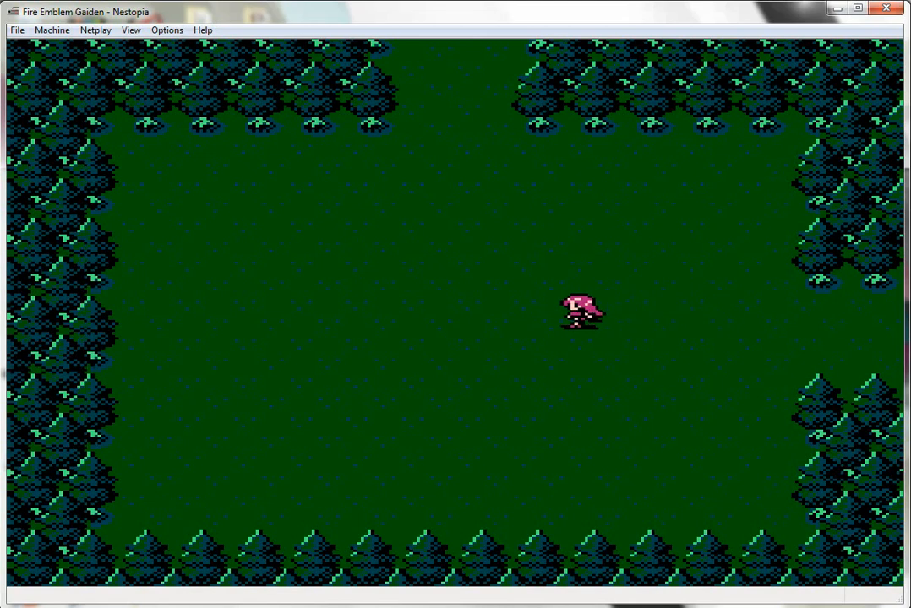
Walk Celica up through the clearing, then sideways toward its opening.
key("Up")
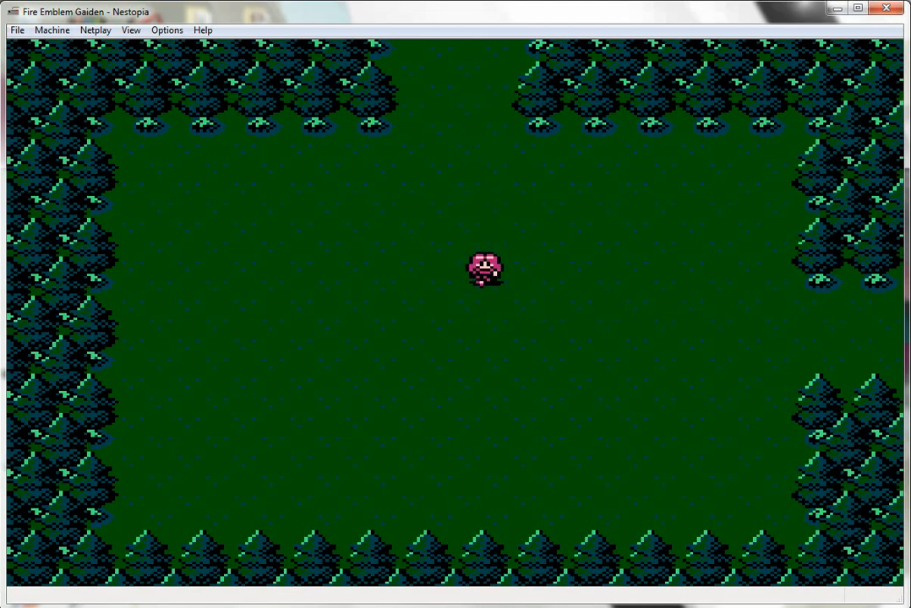
key("Up")
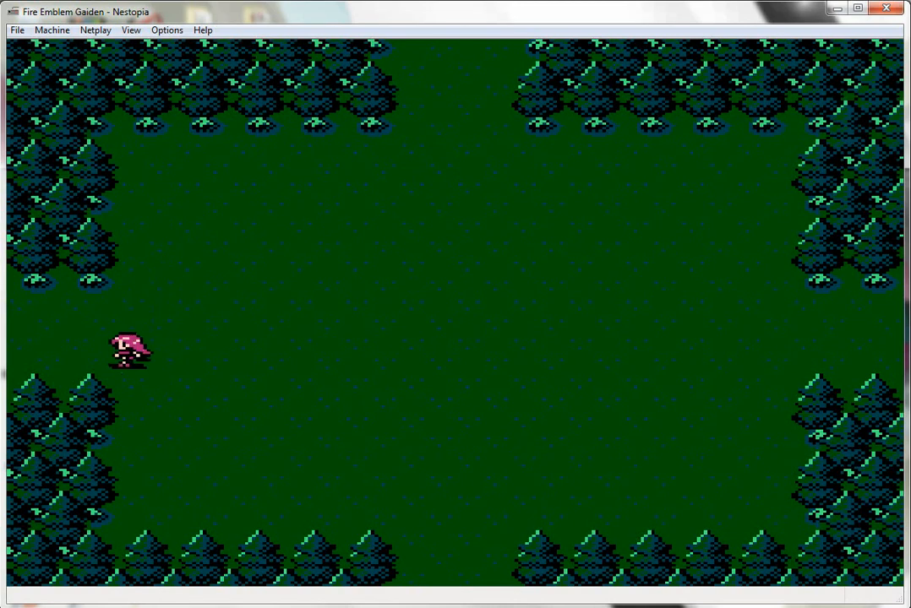
key("Right")
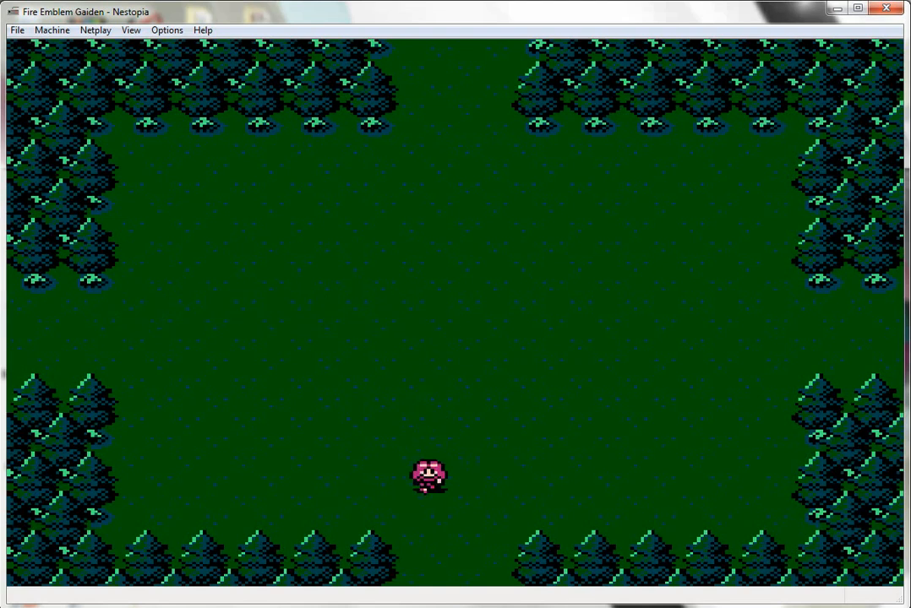
Walk Celica down through the exit into the next tree-walled forest clearing.
key("Down")
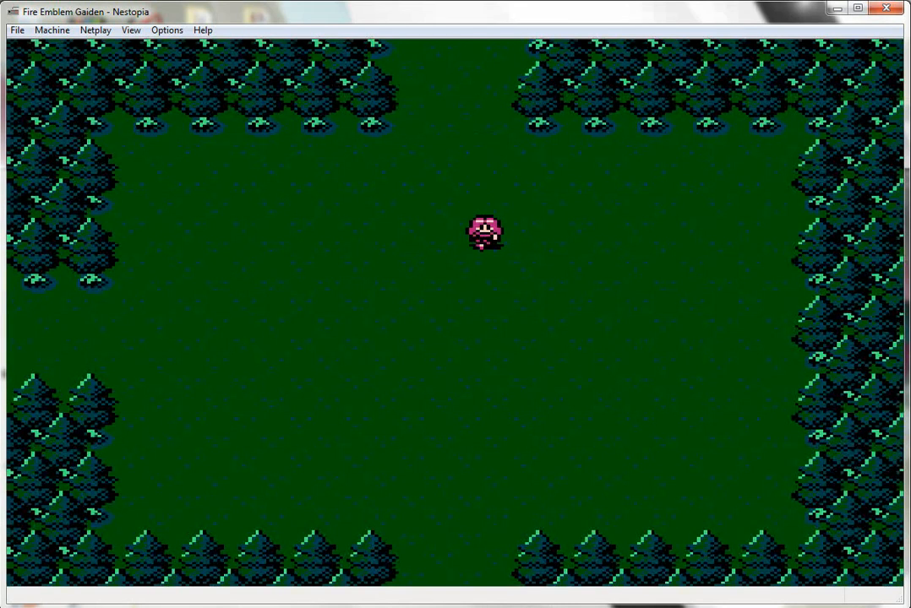
key("Down")
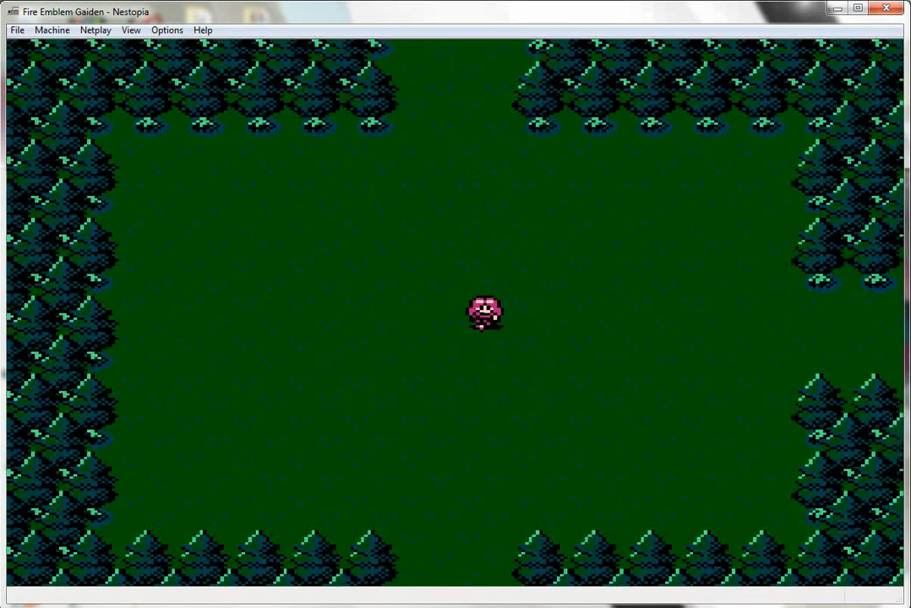
key("Right")
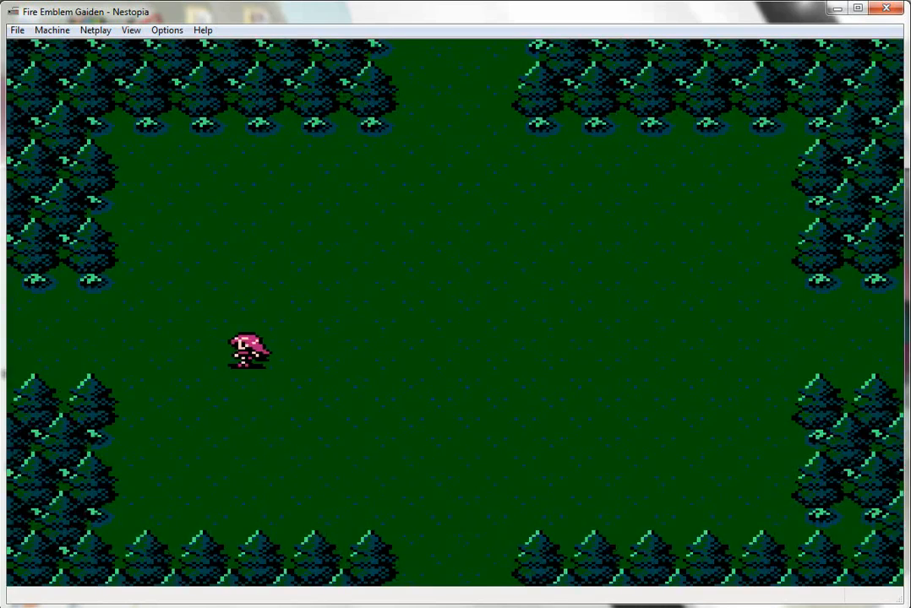
Walk Celica around the four-way clearing, ending just east of its western opening.
key("Right")
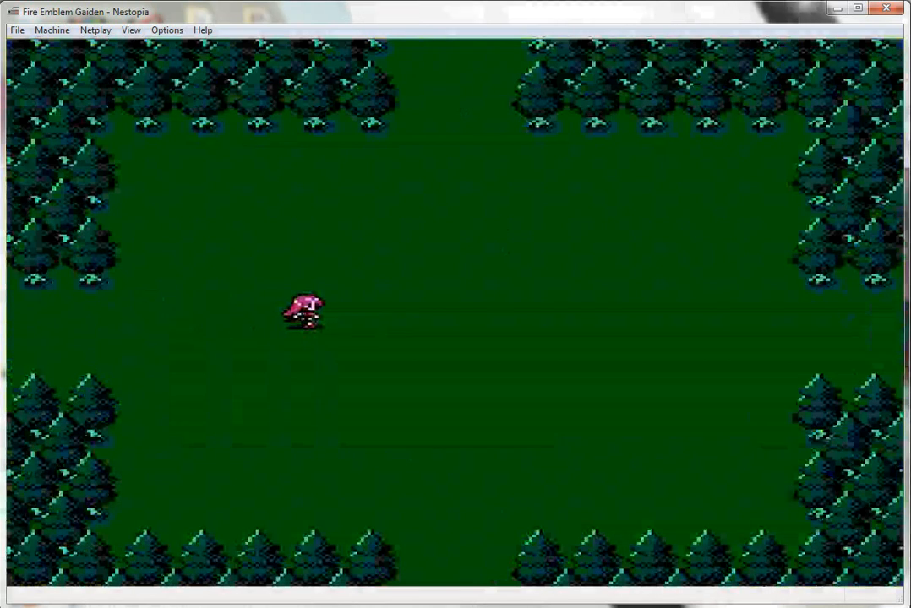
Keep Celica walking down through the clearing to try to trigger an encounter.
key("Down")
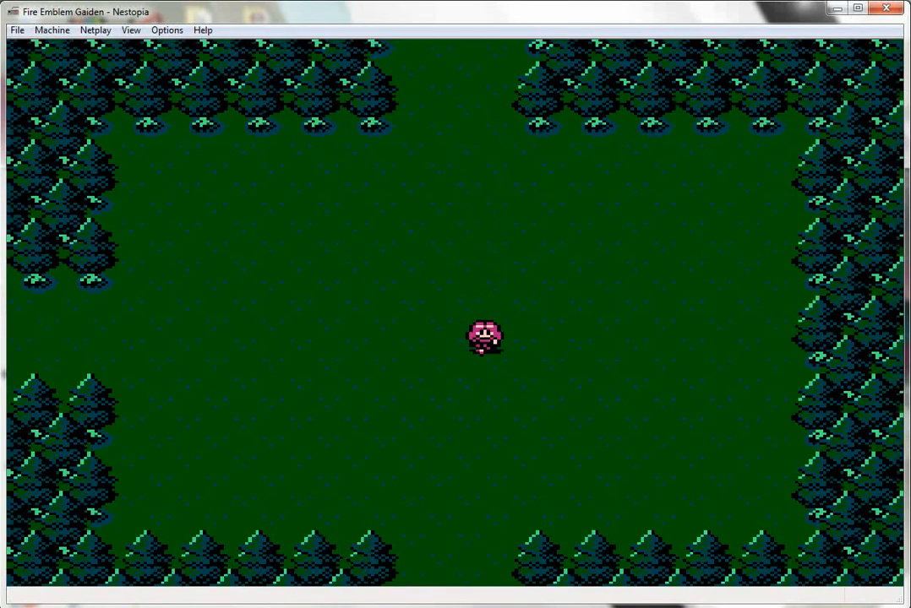
key("down")
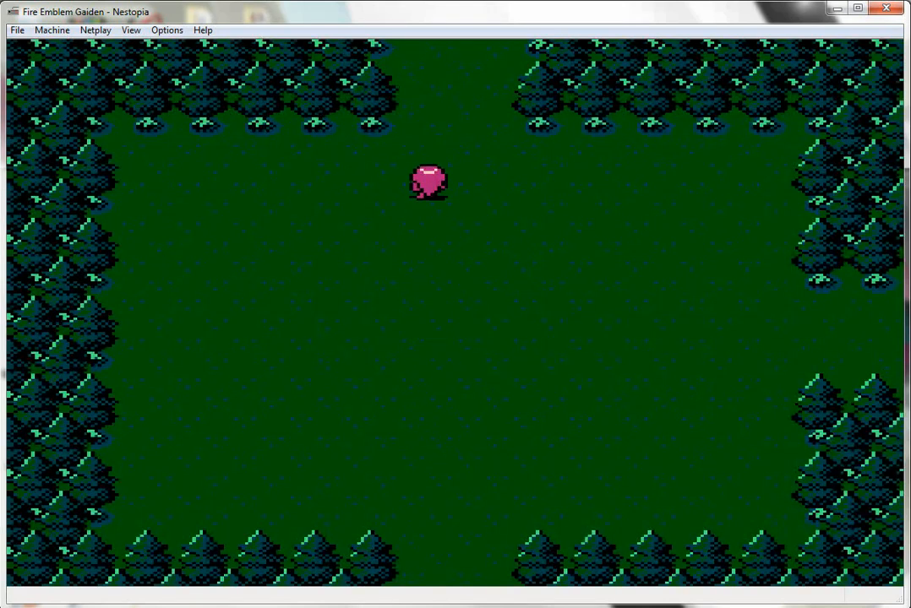
Walk Celica up and then east toward the four-way clearing's eastern opening.
key("Up")
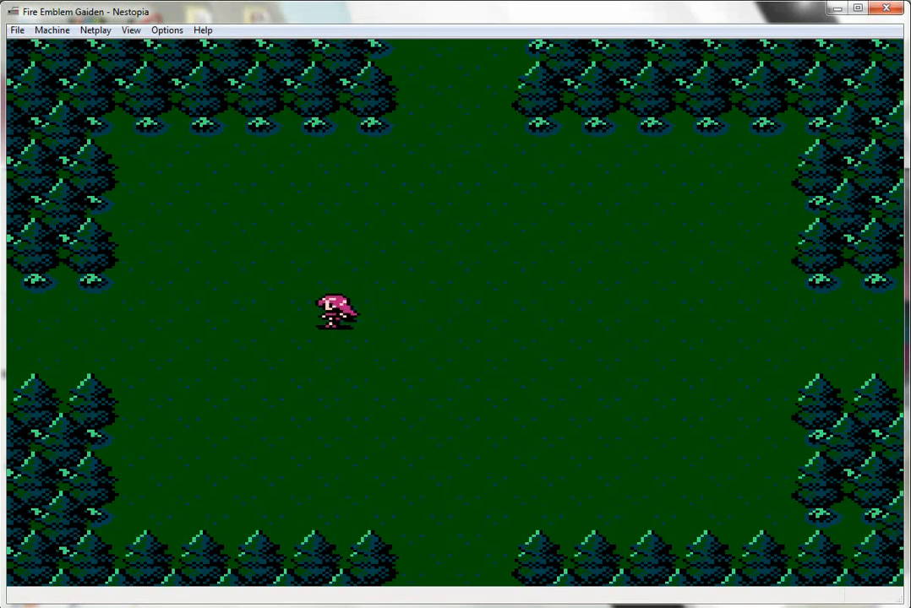
key("Right")
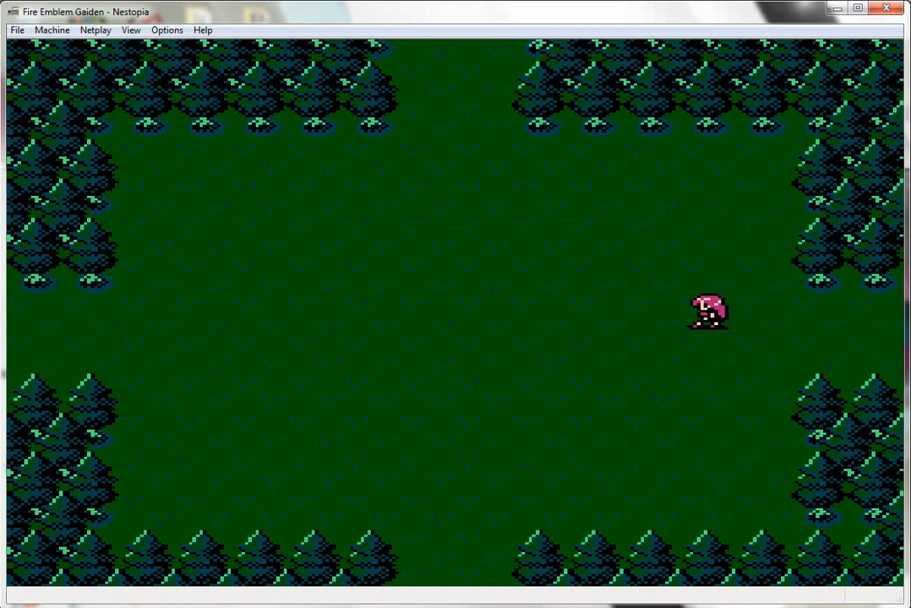